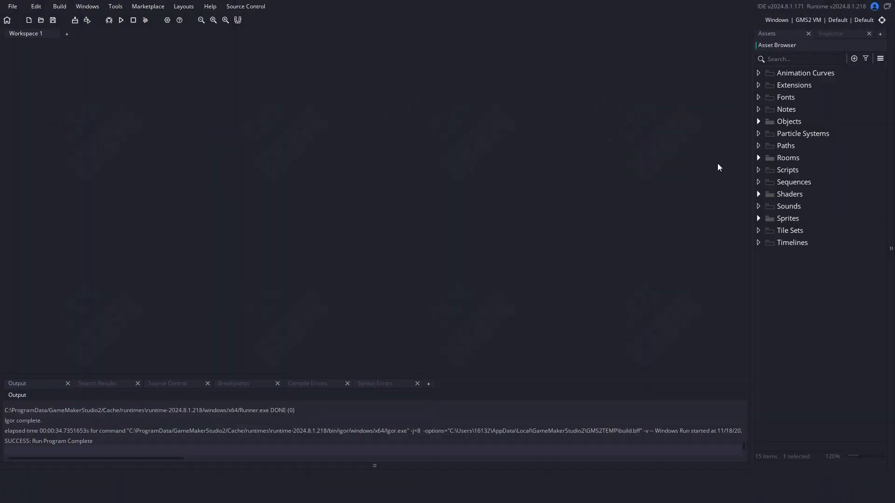
Review obj_Player's Create event (hide cursor, 4x scale) and Step event (follow mouse).
double_click(804, 133)
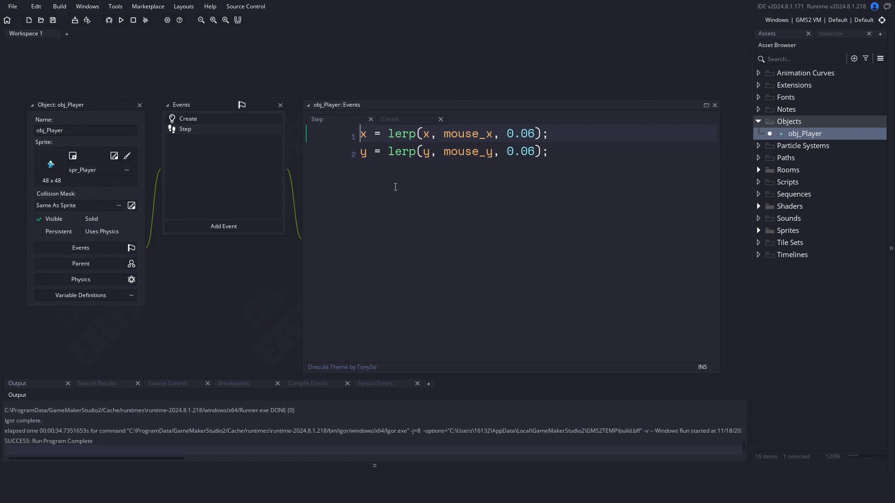
left_click(389, 120)
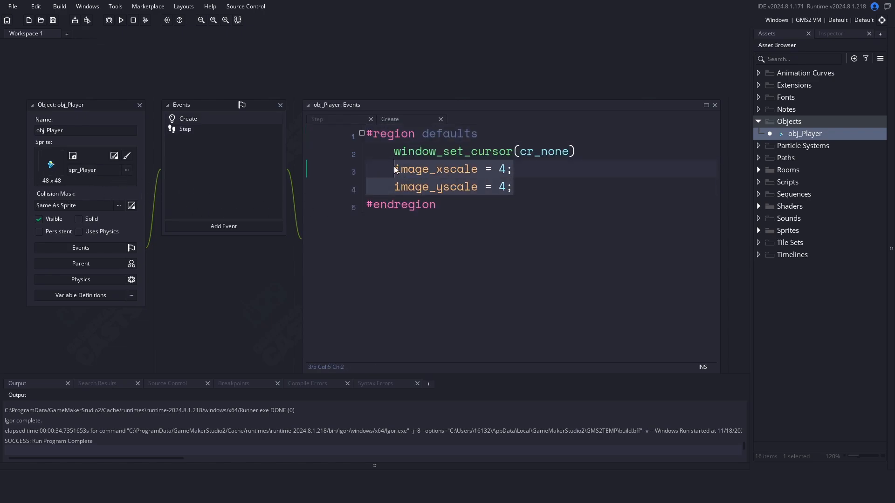
left_click(336, 119)
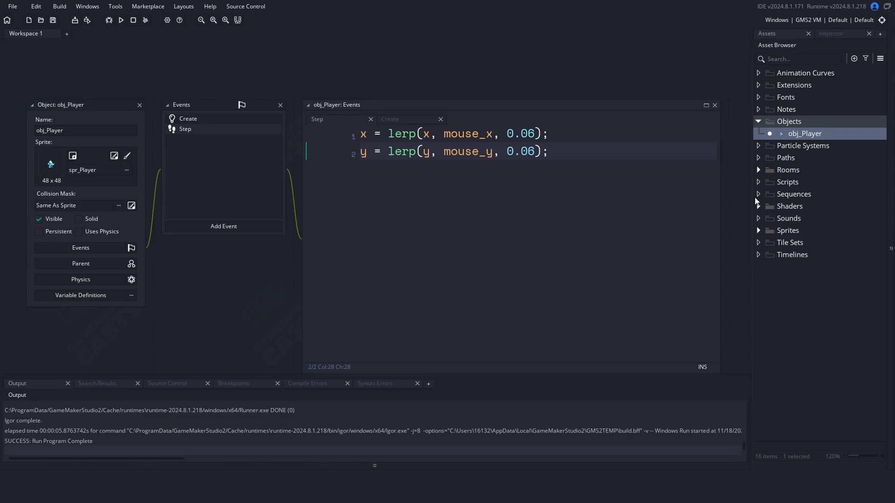
Inspect the sh_GrayScale fragment shader converting texture colour to gray, then close it.
double_click(809, 218)
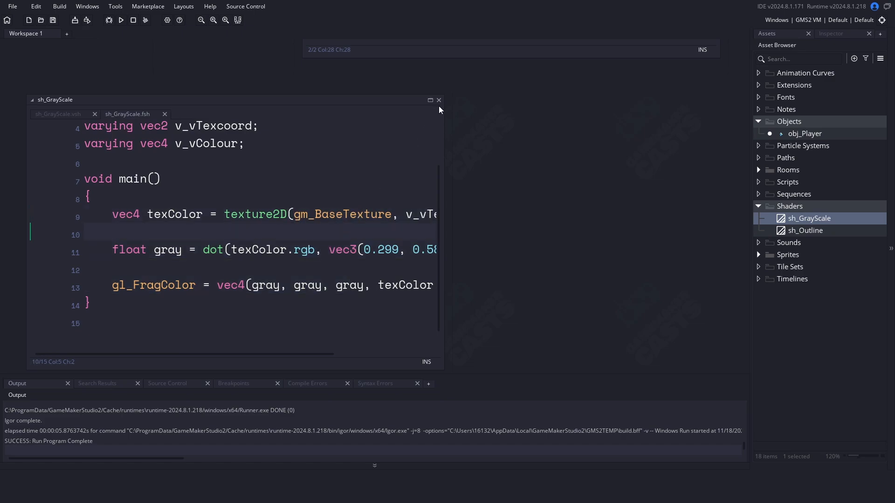
left_click(438, 100)
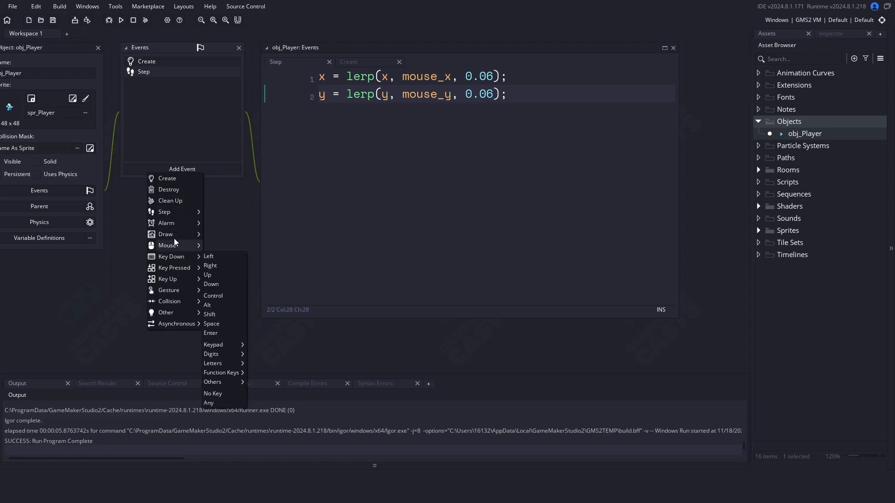
Add a Draw event to obj_Player with a draw_sprite_ext call and blank lines above it.
left_click(166, 234)
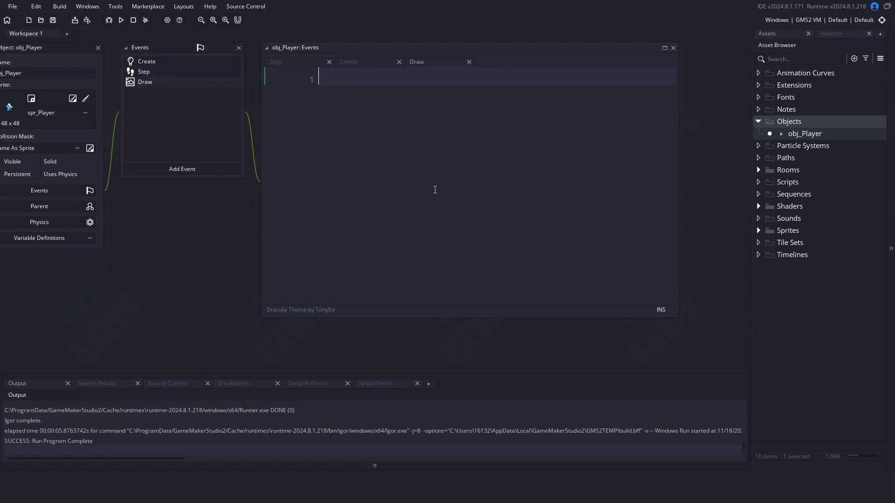
type("draw_sprite_ext(sp")
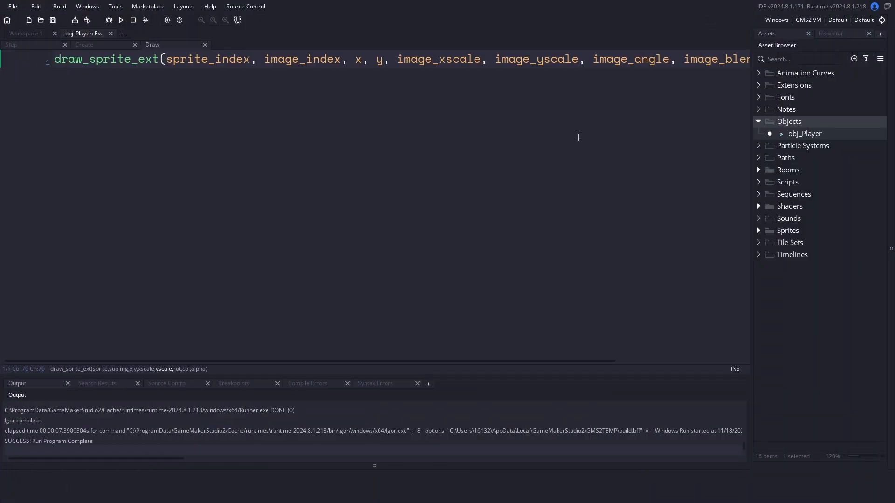
key("Enter")
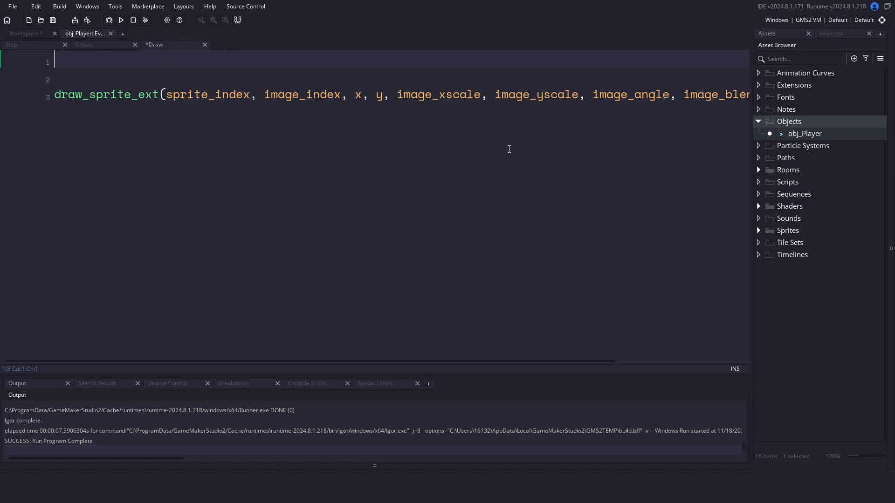
mouse_move(759, 210)
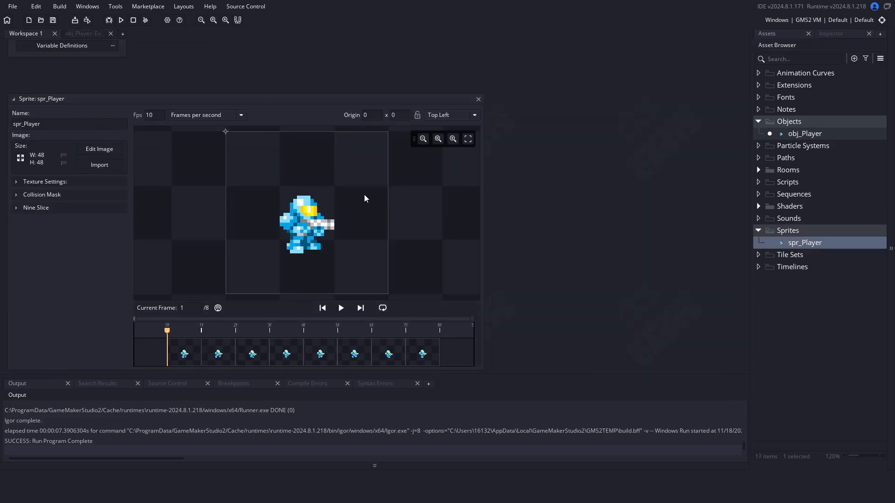
mouse_move(231, 222)
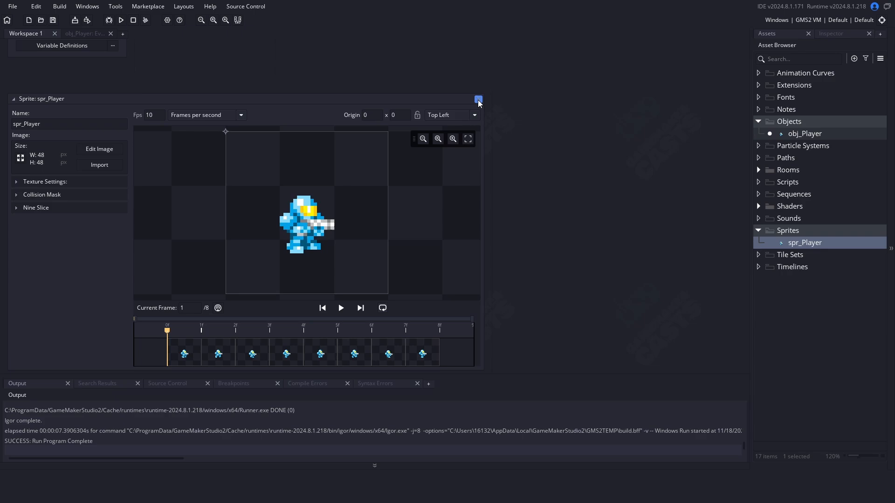
Check spr_Player's settings in the Texture Groups window (Default group).
left_click(116, 5)
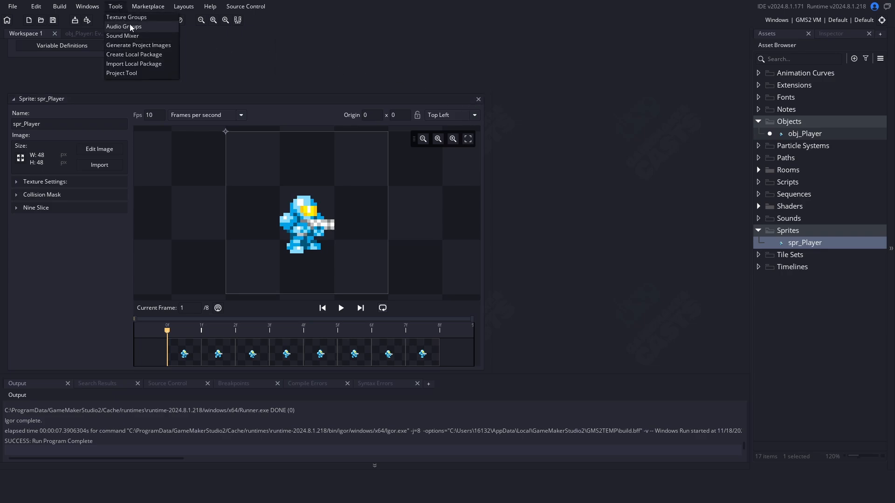
left_click(126, 17)
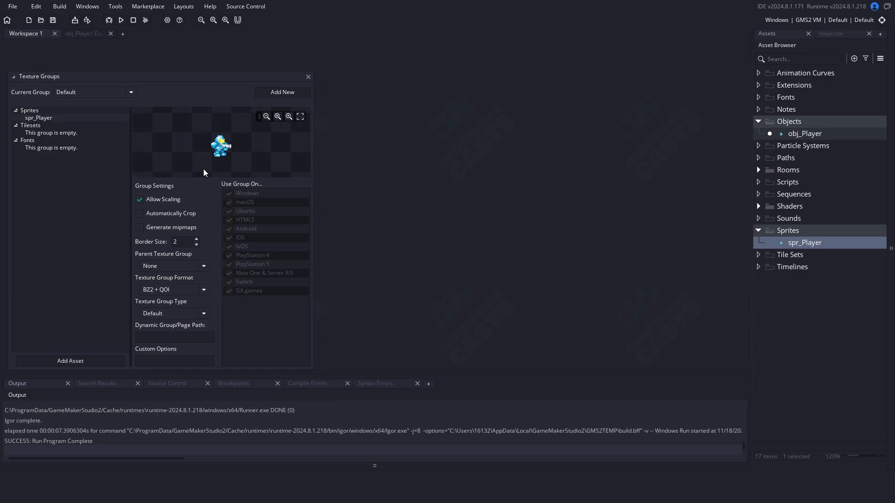
mouse_move(217, 82)
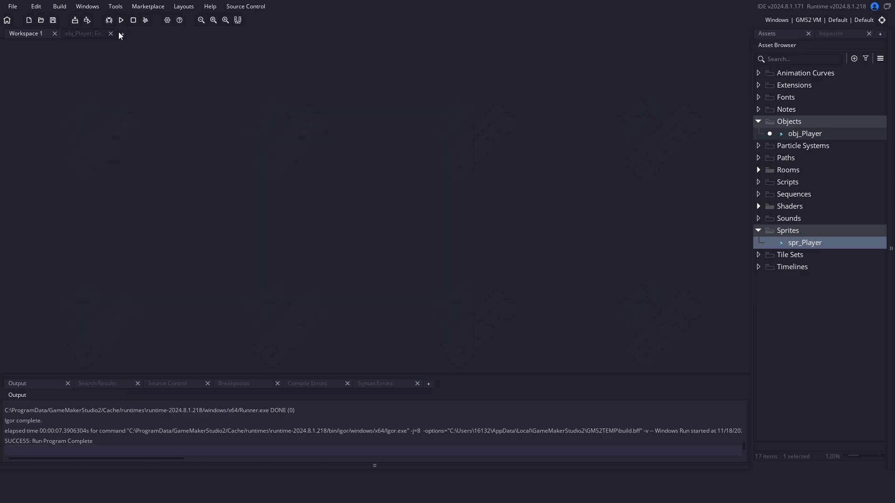
Set sh_Outline with the in_Texel uniform, draw under sh_GrayScale, and add two shader_reset() calls.
left_click(85, 33)
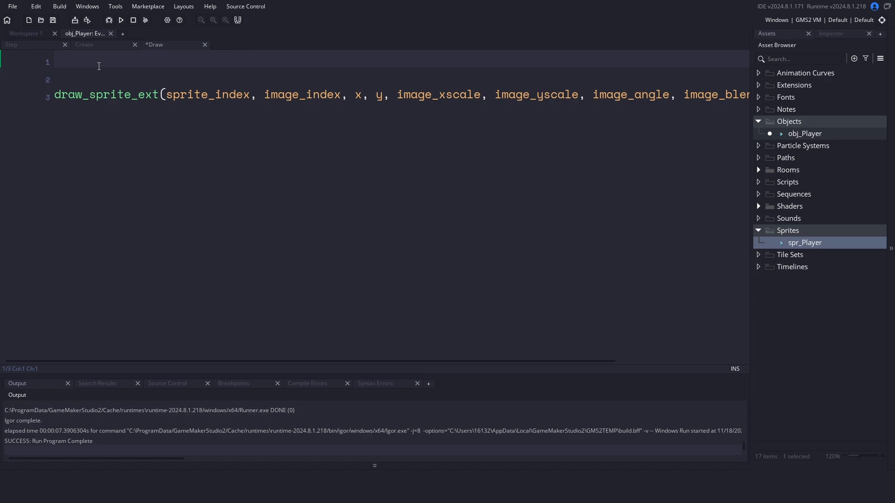
type("sh")
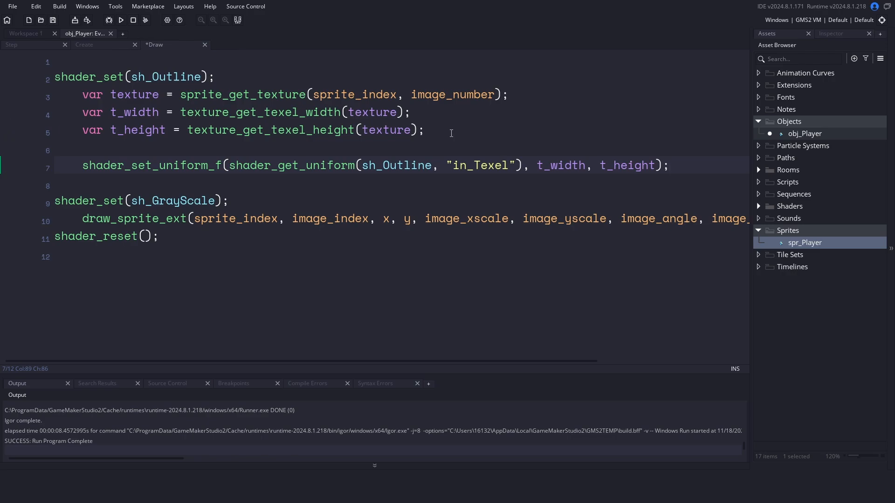
type("shader_reset();")
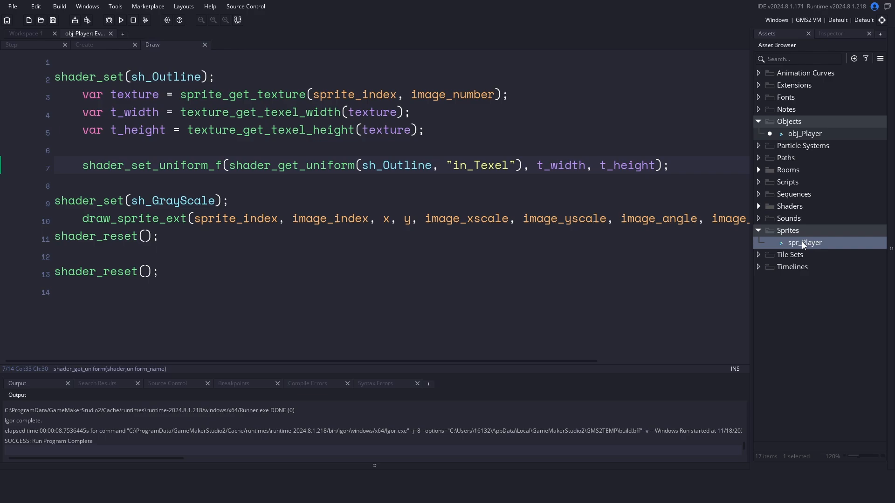
Save the Draw event code containing both shader passes.
left_click(86, 44)
type("surface =")
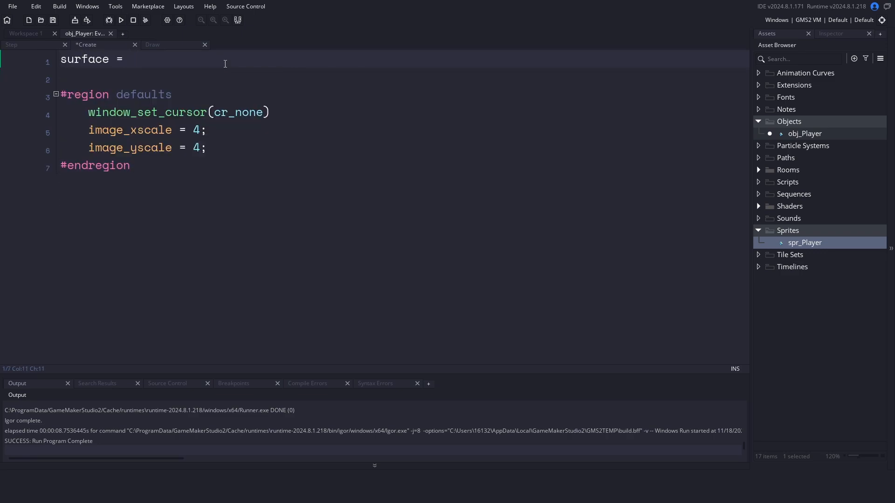
Initialise surface = -1 at the top of obj_Player's Create event.
type("-1;")
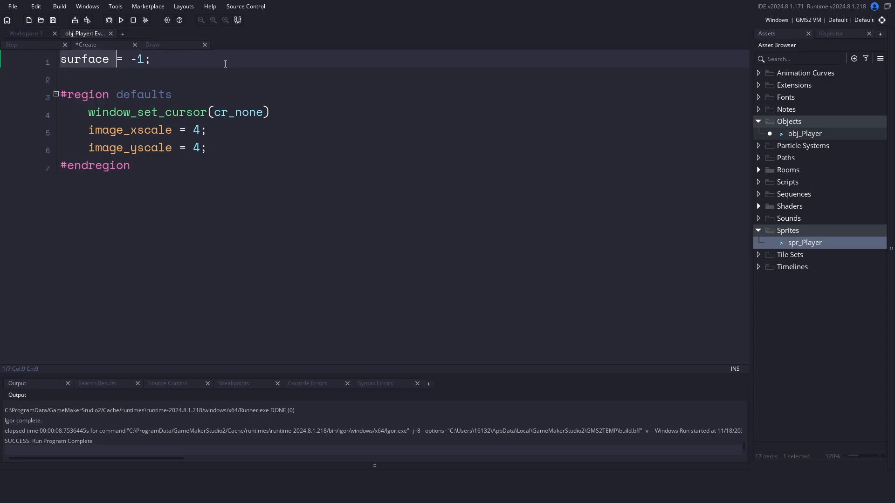
left_click(152, 44)
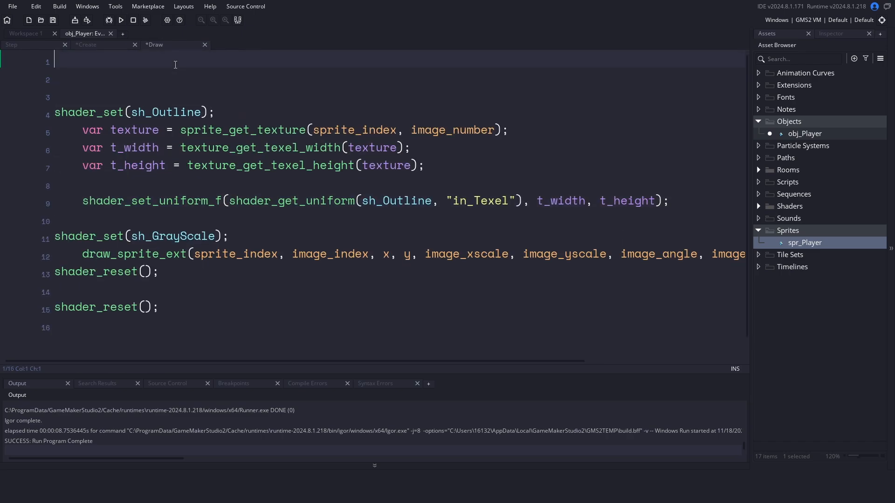
Add the surface_exists check and draw_surface(surface, x, y) inside the outline shader pass.
type("if(surace_")
type("surface_reset_target();")
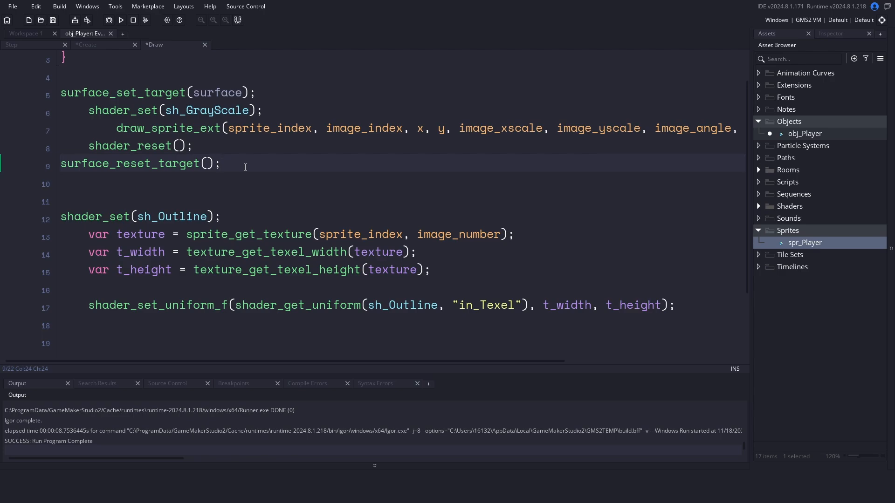
left_click(224, 128)
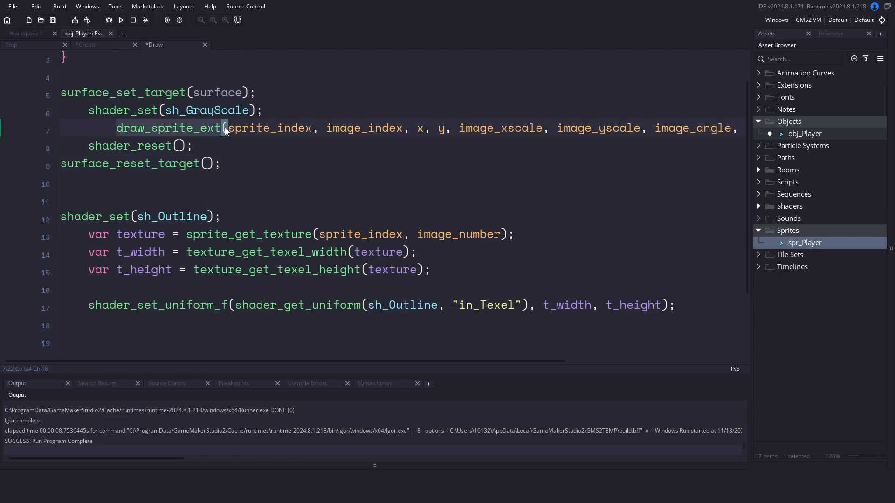
scroll("down", 3)
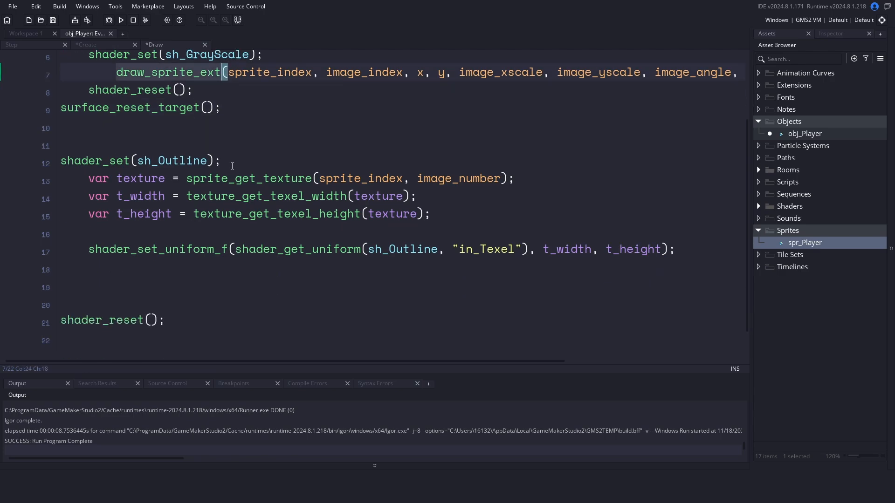
type("draw_surface(surface, x, y);")
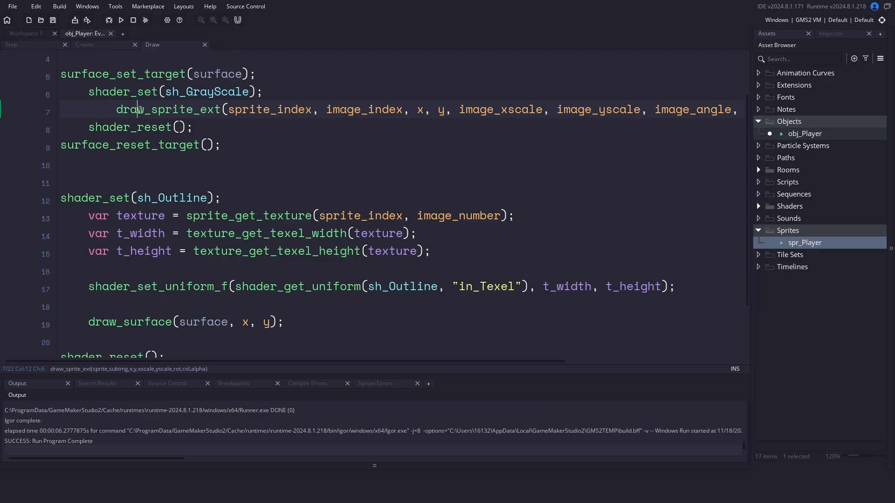
Render the grayscale sprite into the surface with draw_clear_alpha between set and reset target.
type("draw_clear_alpha(c_black, 0);")
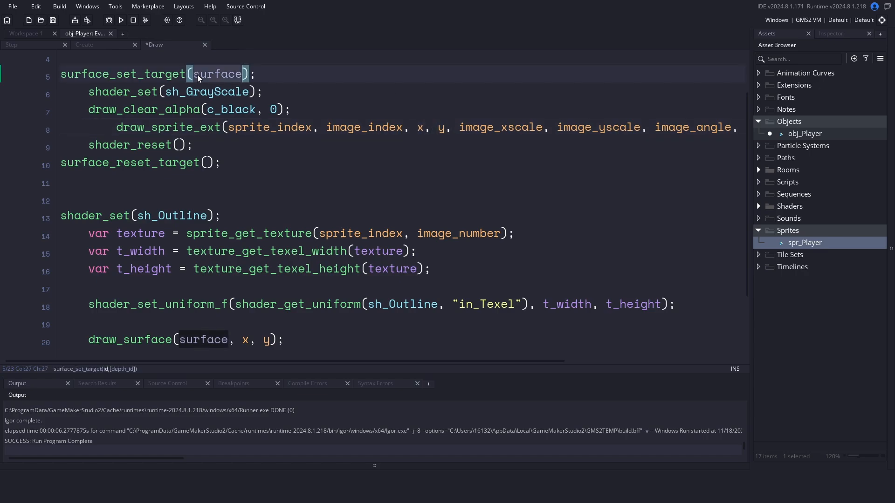
left_click(420, 127)
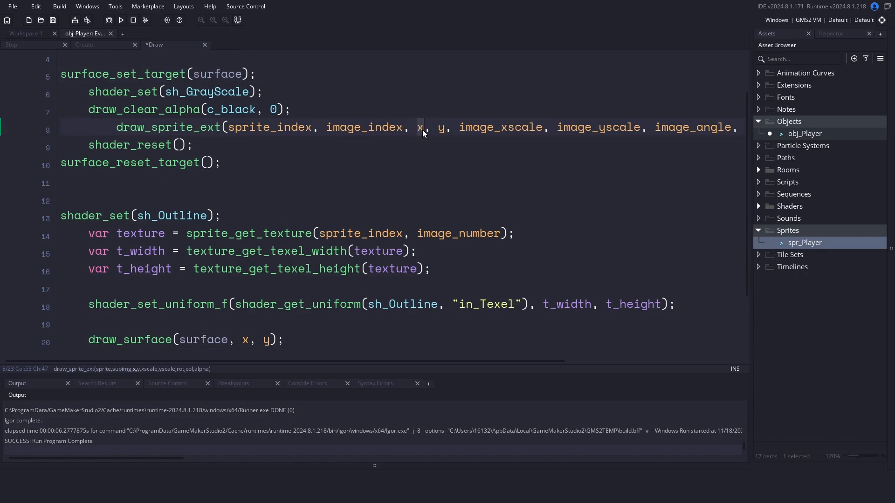